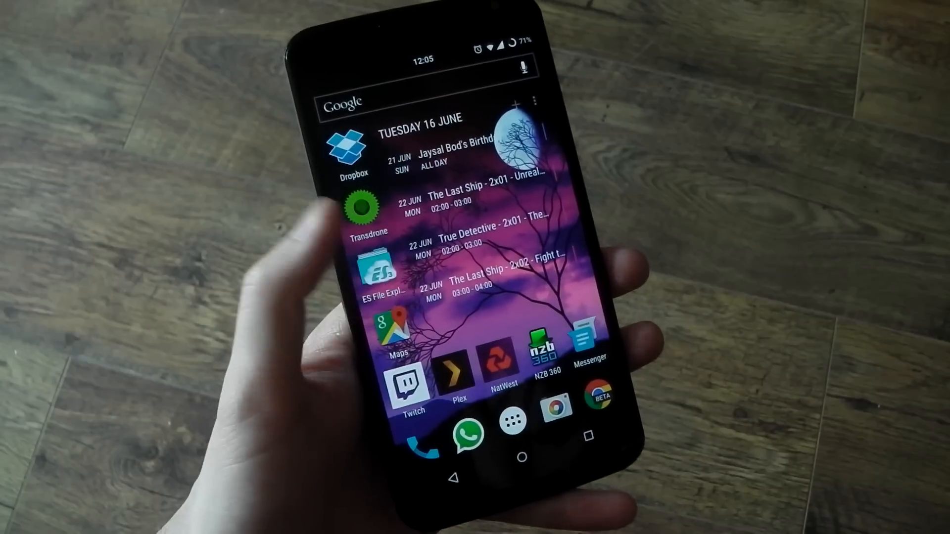
# Step: Launch ES File Explorer from the home screen to show the sdcard folders
pyautogui.click(379, 276)
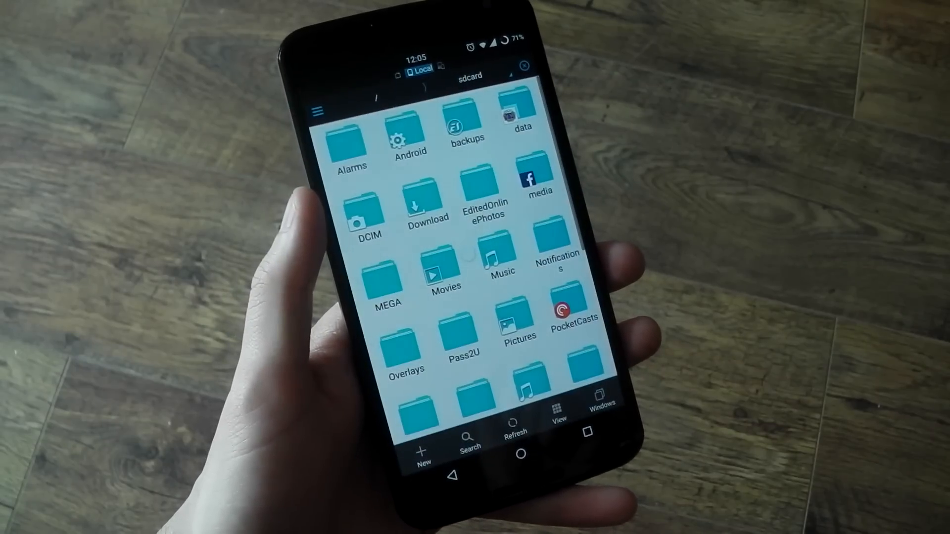
# Step: Use Root Explorer's Mount R/W dialog to switch /system from read-only to RW
pyautogui.click(317, 111)
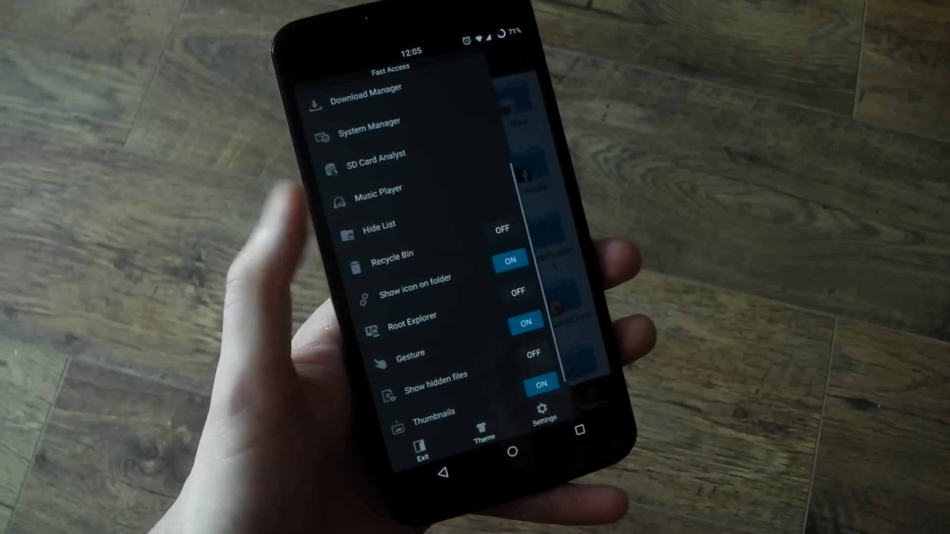
pyautogui.click(516, 292)
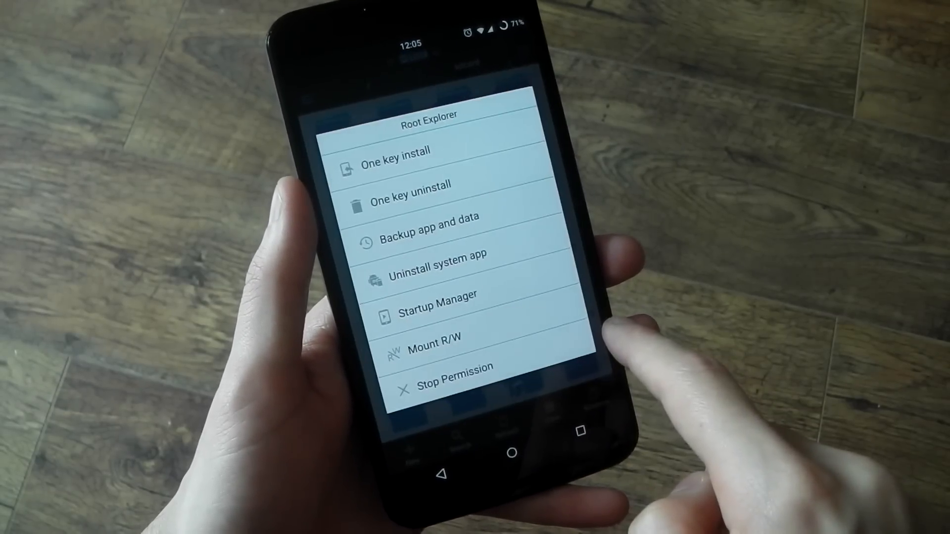
pyautogui.click(435, 336)
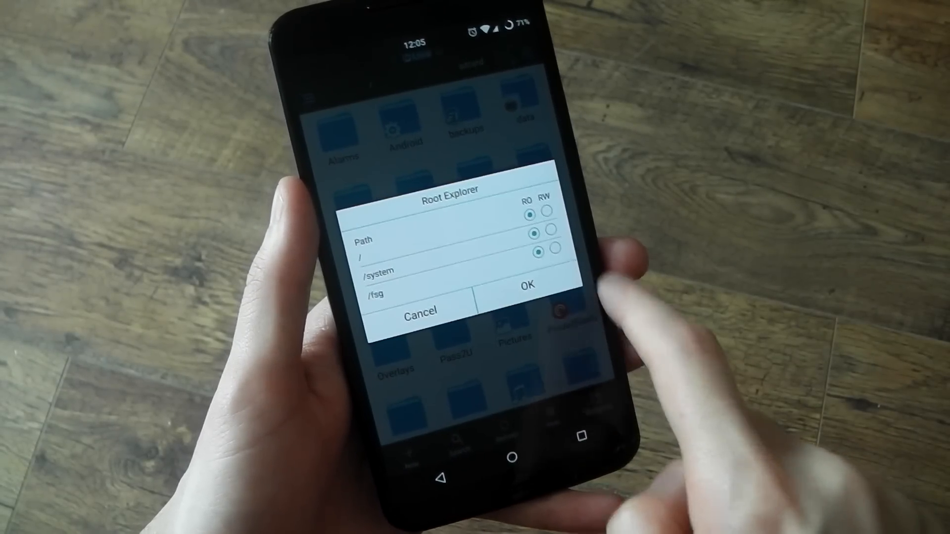
pyautogui.click(553, 236)
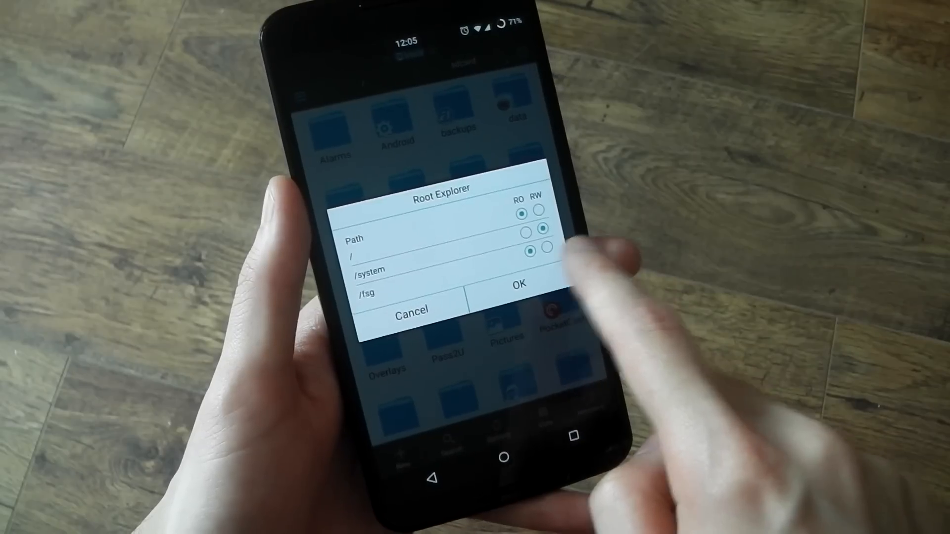
# Step: Apply the mount, then go into the system folder from the root Device listing
pyautogui.click(518, 285)
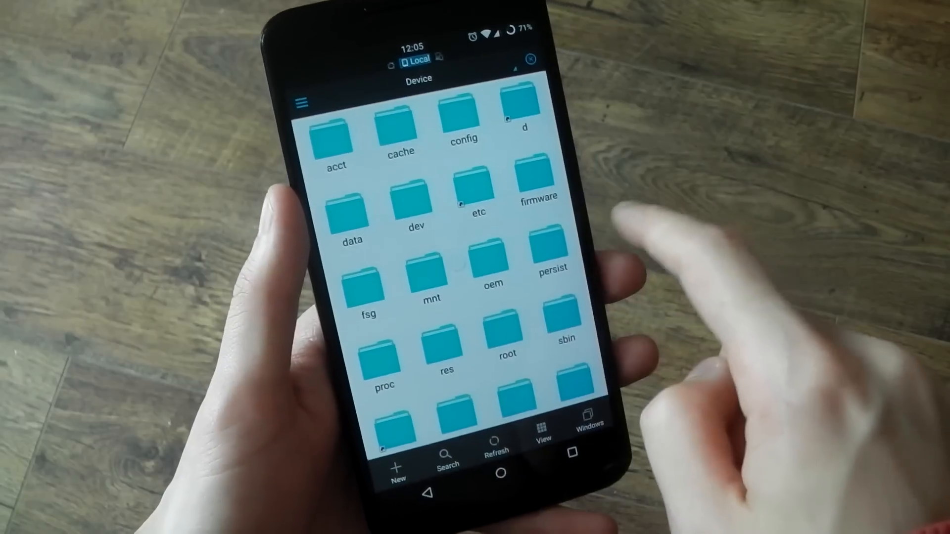
pyautogui.scroll(-3)
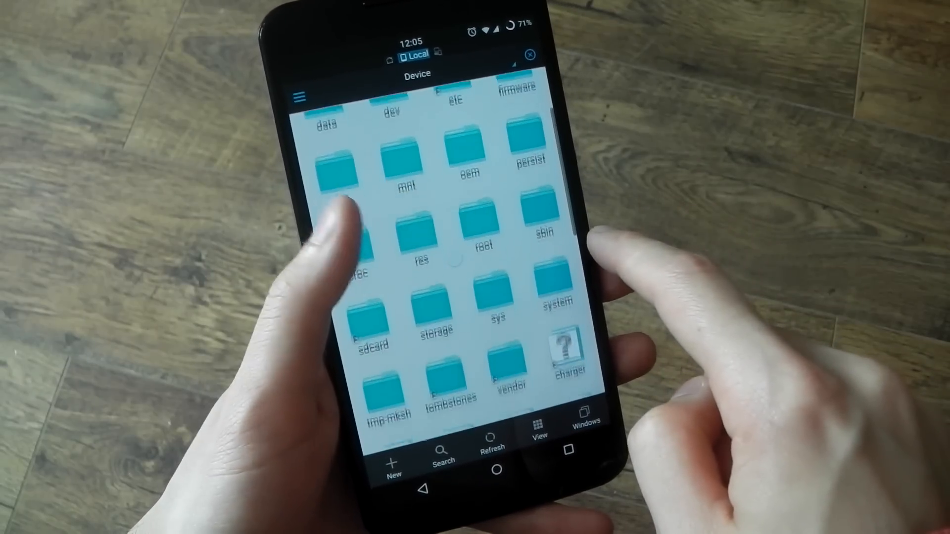
pyautogui.click(555, 303)
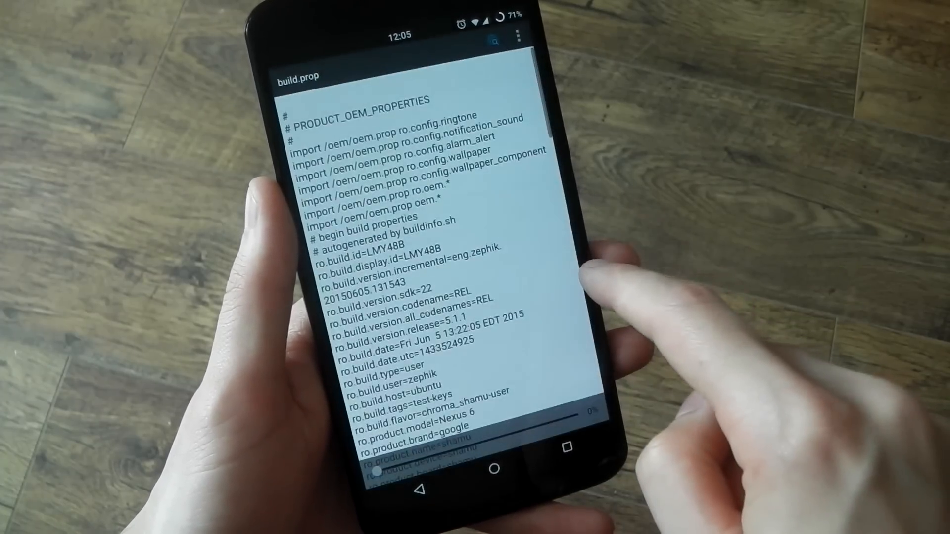
# Step: Scroll build.prop to its last lines with lockscreen.rot_override=true, then return to the home screen
pyautogui.scroll(-3)
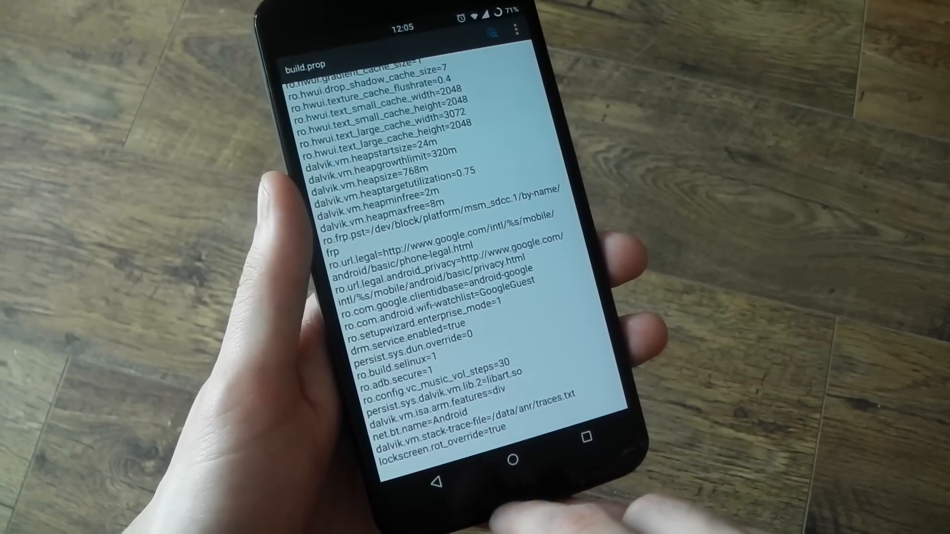
pyautogui.click(513, 458)
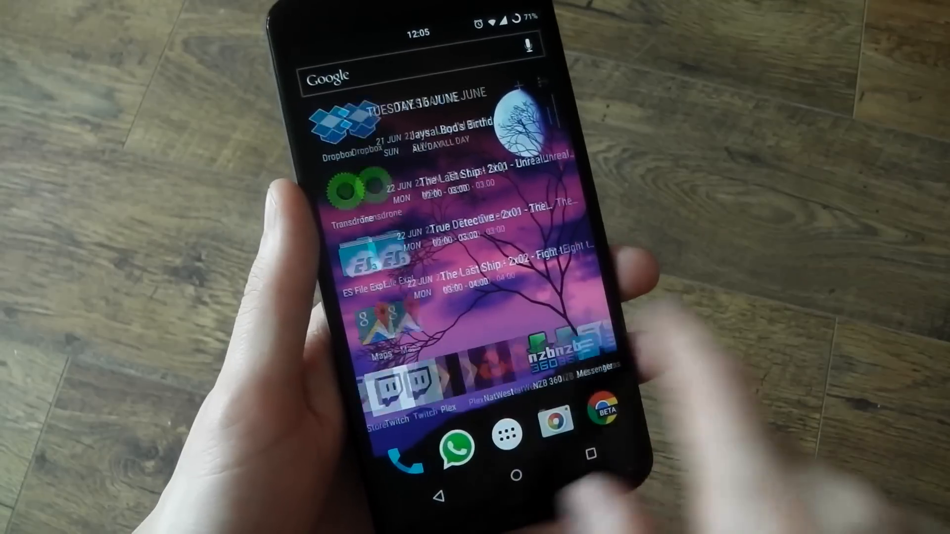